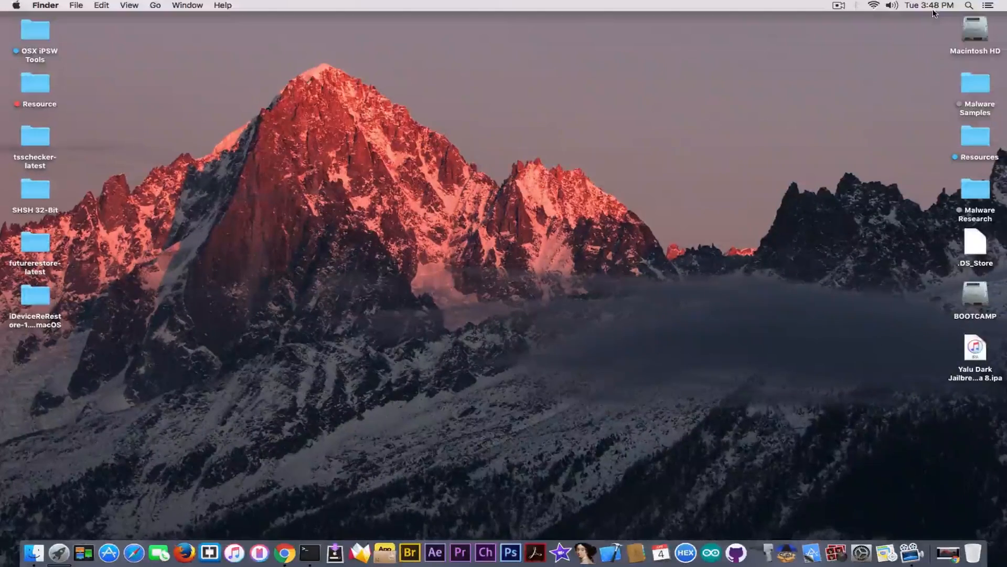
mouse_move(334, 552)
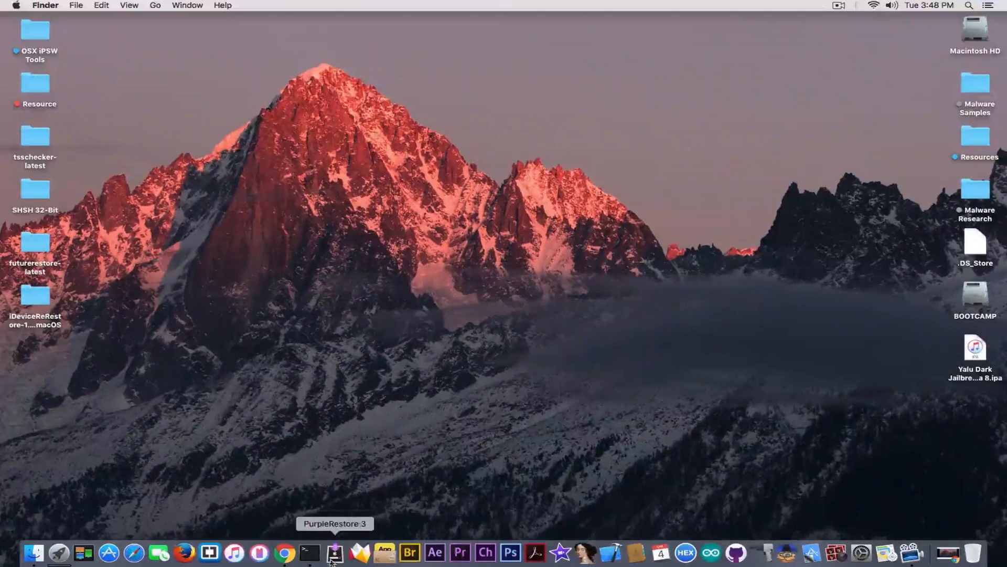
mouse_move(383, 340)
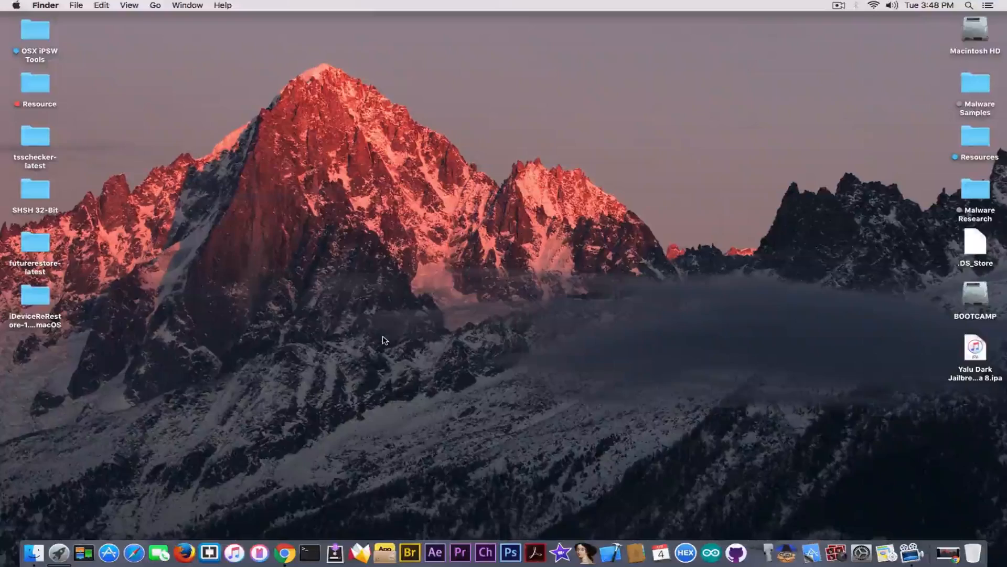
mouse_move(535, 552)
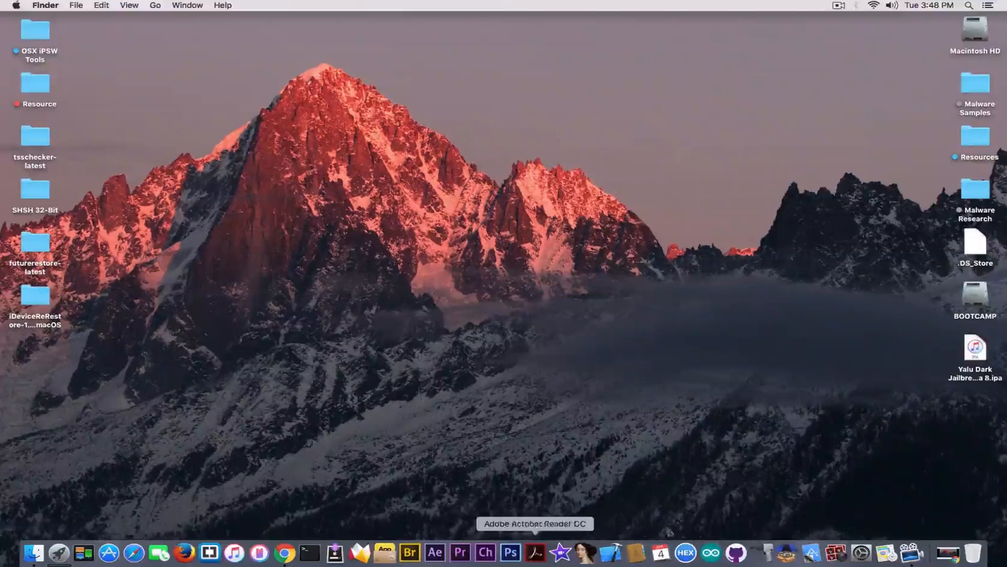
Bring Chrome forward on the iDeviceReRestore v1.0.1 tweet and follow it to downgrade.party.
click(285, 552)
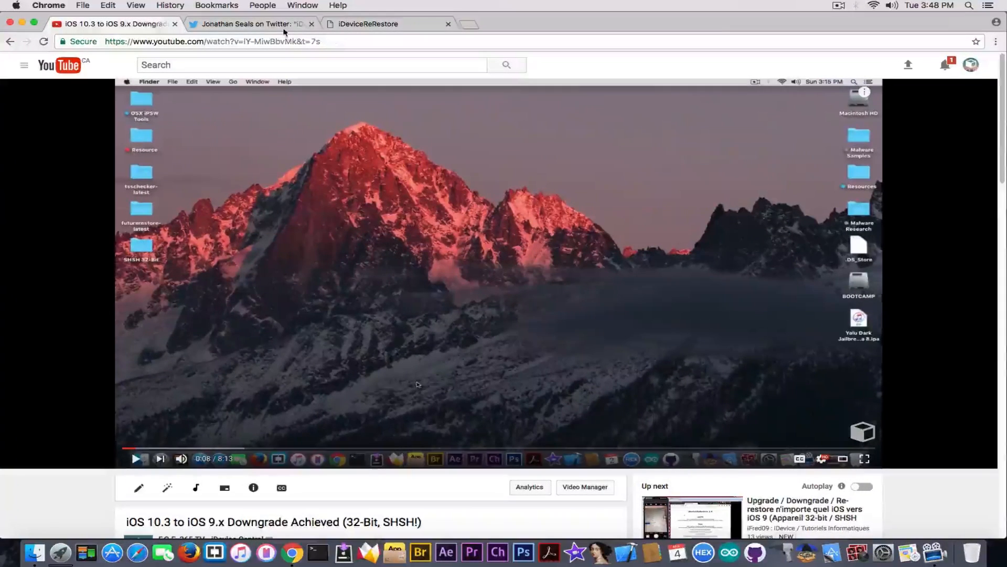
click(251, 24)
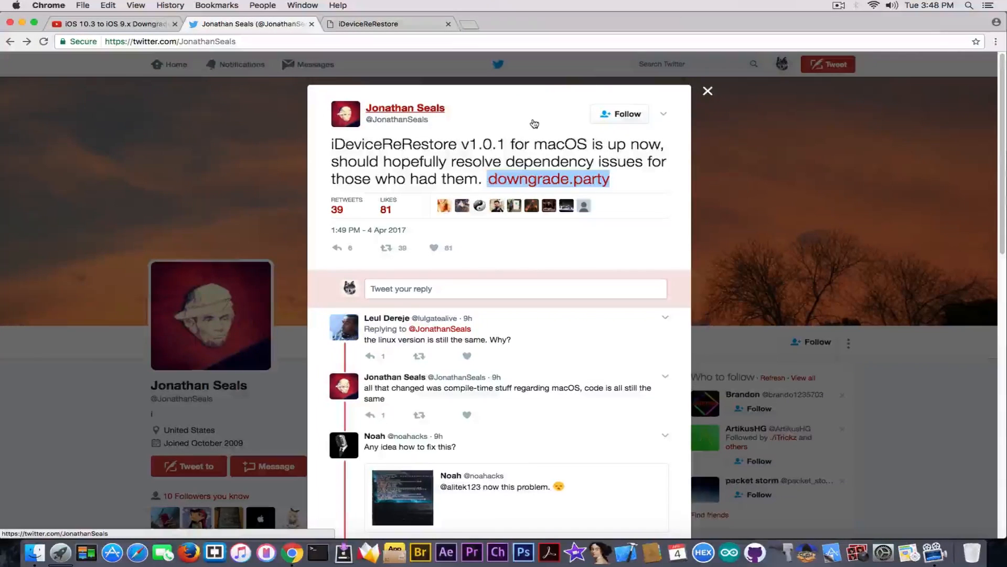
click(708, 90)
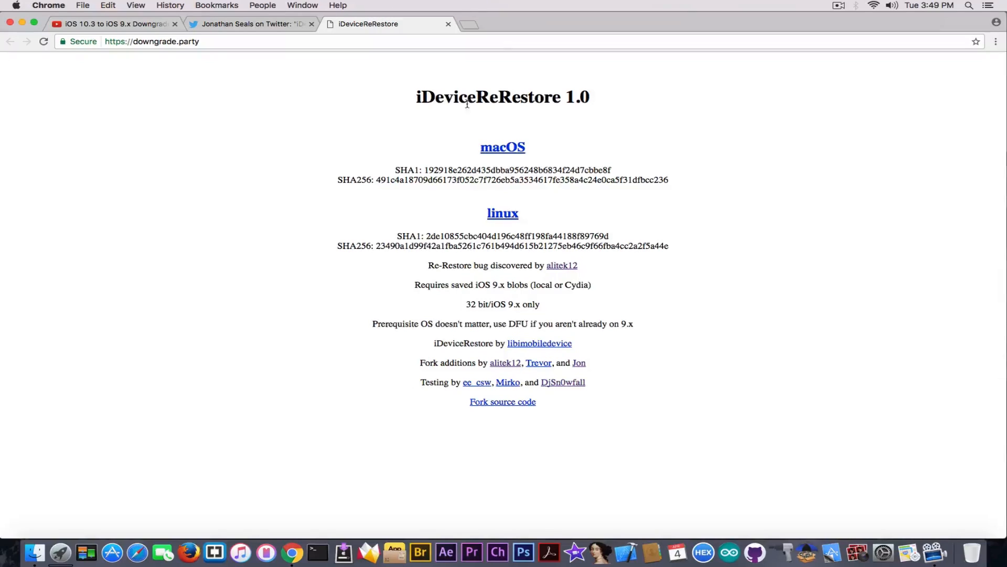
mouse_move(503, 147)
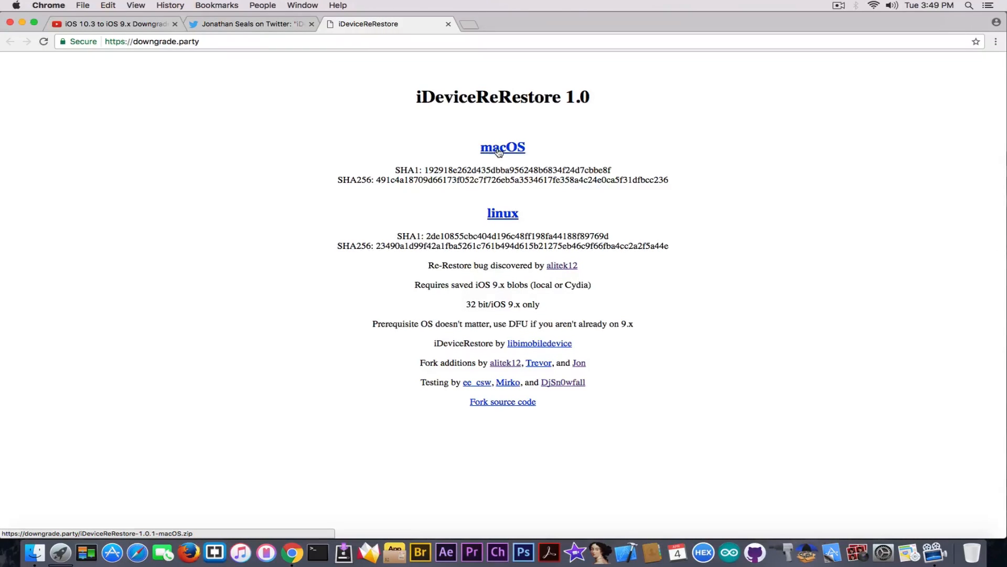
mouse_move(725, 98)
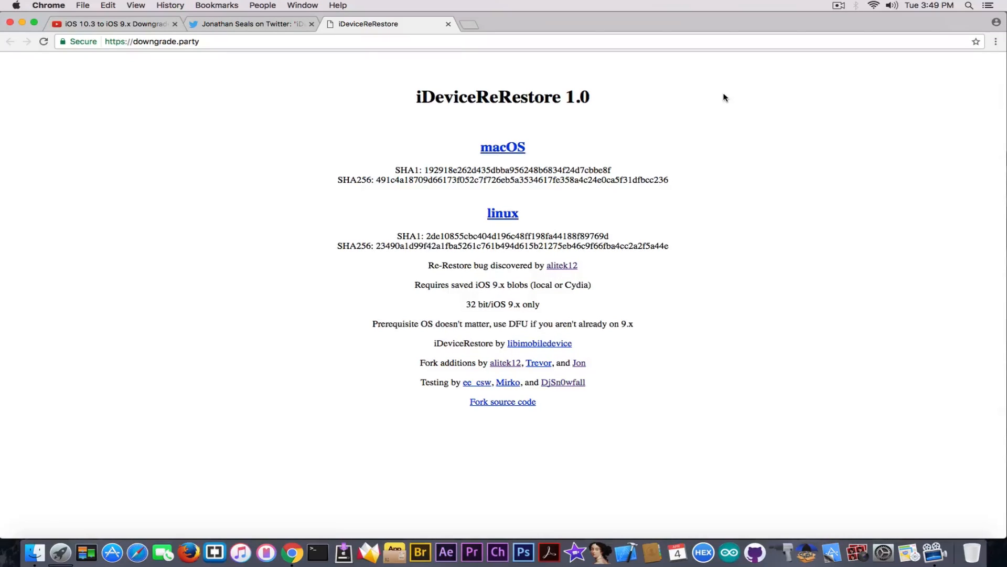
mouse_move(503, 213)
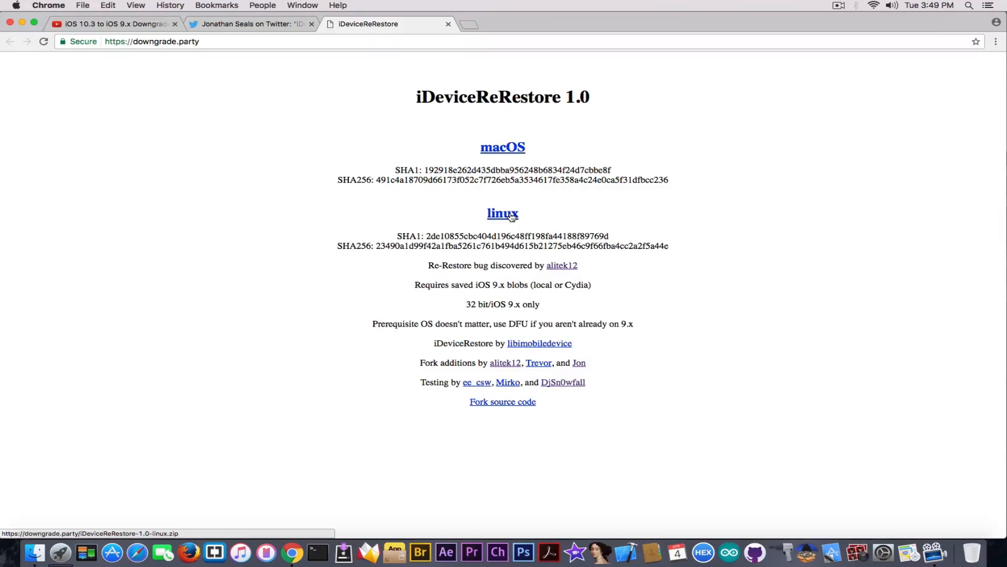
mouse_move(454, 197)
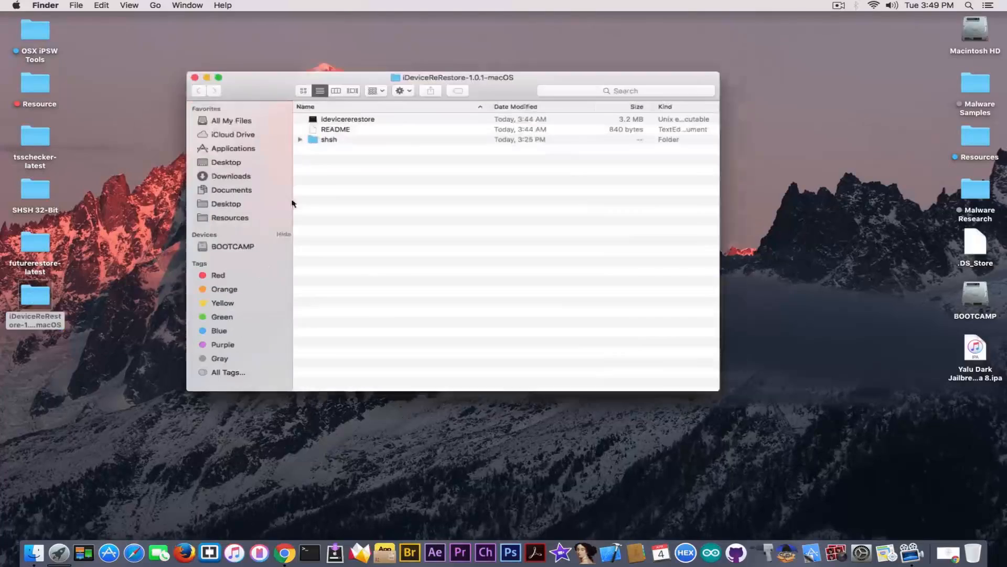
Select the shsh folder, then the idevicerestore executable, in iDeviceReRestore-1.0.1-macOS.
click(333, 137)
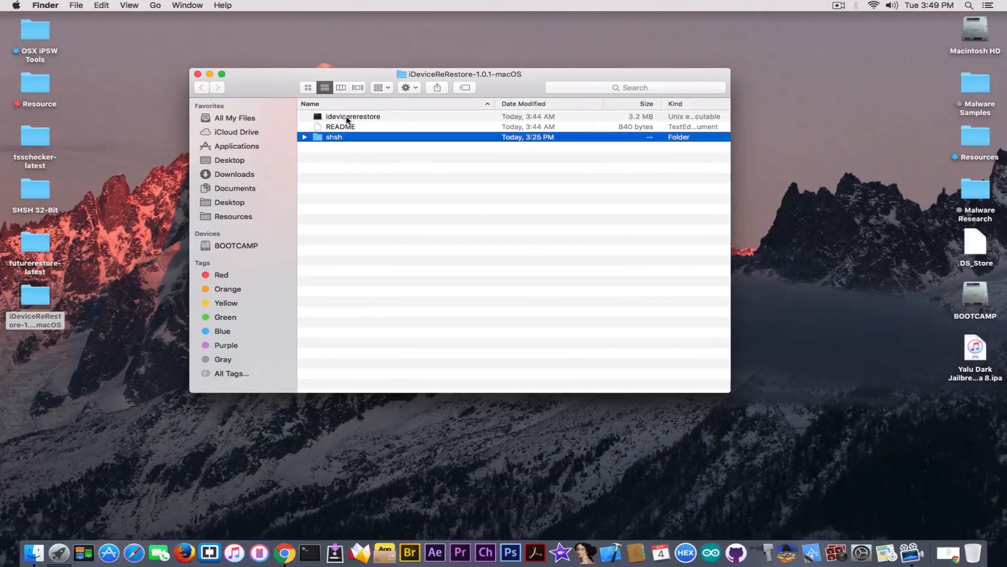
click(352, 116)
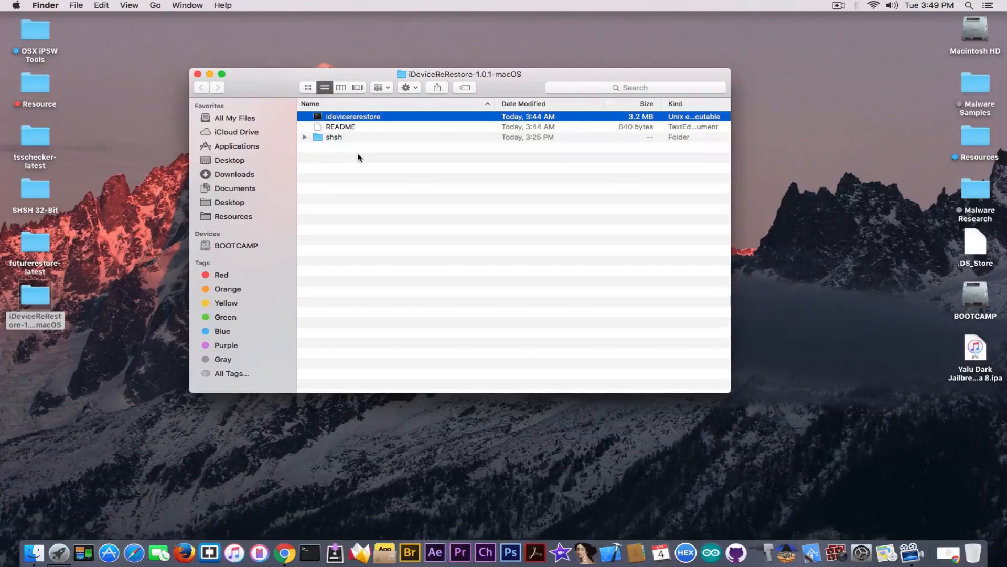
mouse_move(338, 137)
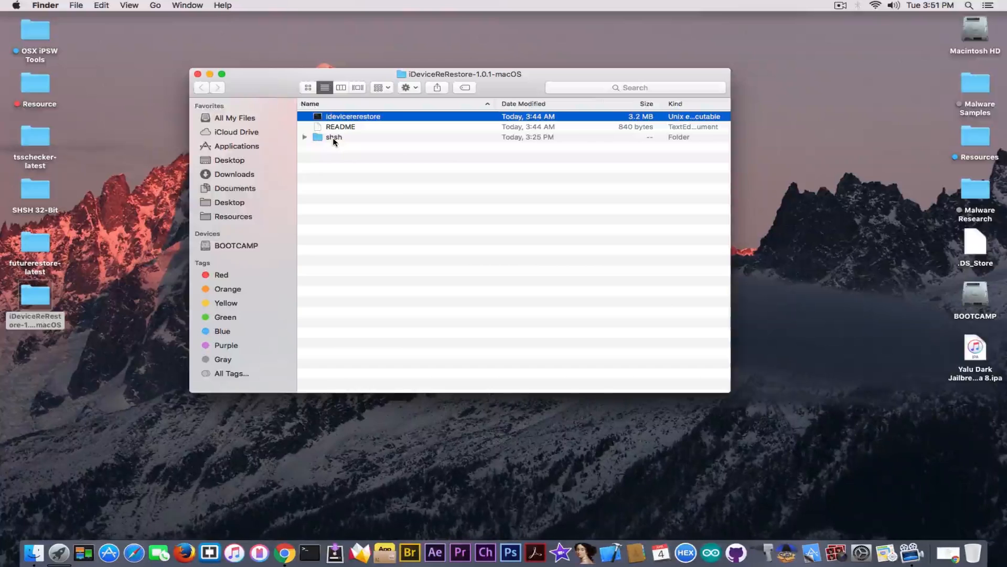
Open the shsh folder, select its SHSH2 blob, then return to iDeviceReRestore-1.0.1-macOS.
double_click(334, 137)
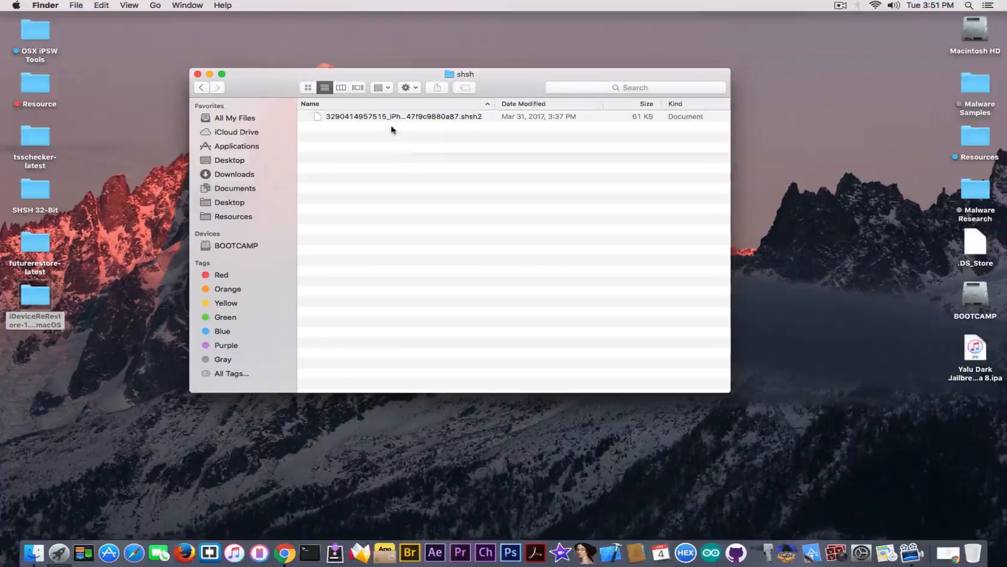
click(404, 116)
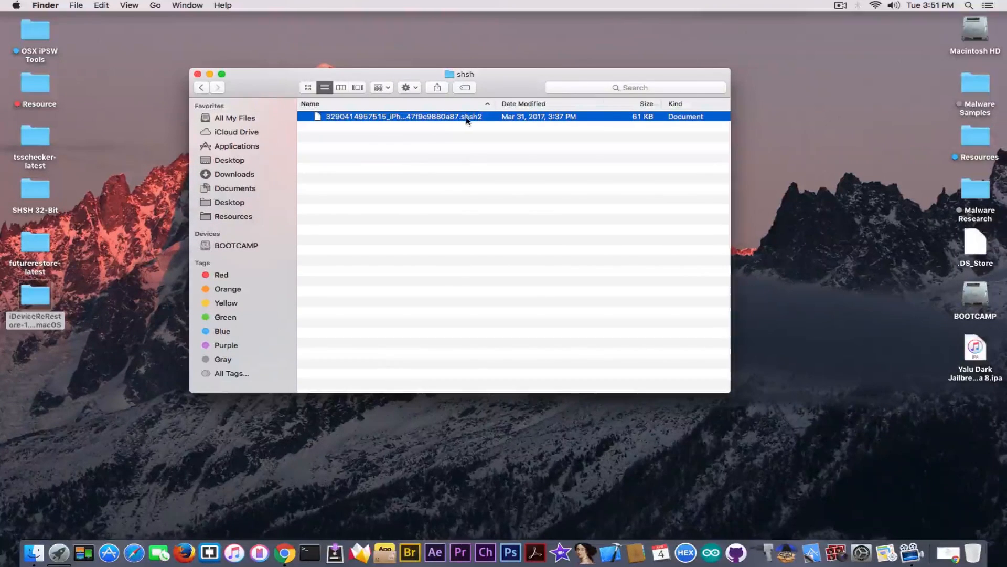
mouse_move(471, 132)
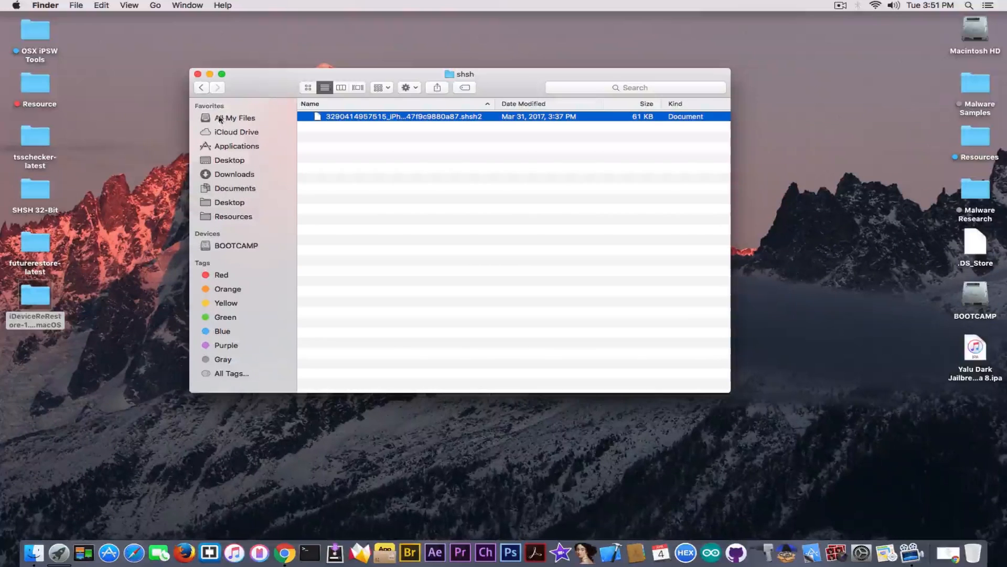
click(200, 87)
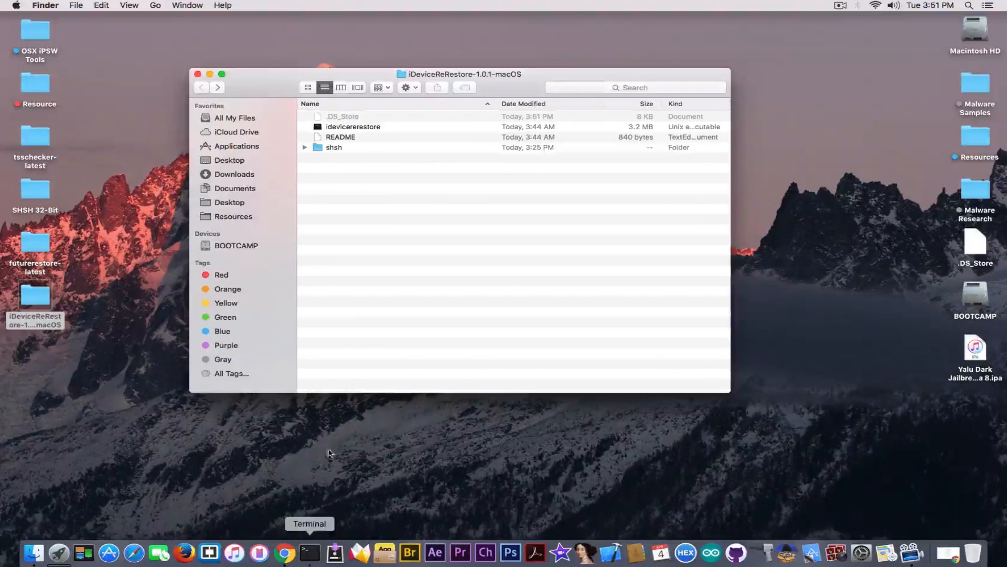
Run idevicerestore in Terminal and highlight the -r re-restore option in its usage output.
click(309, 552)
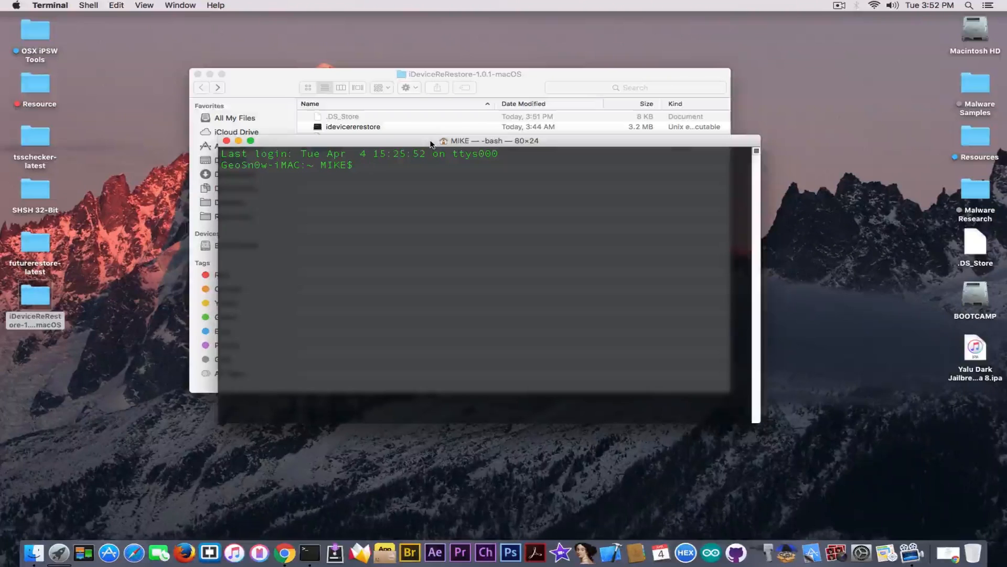
mouse_move(365, 134)
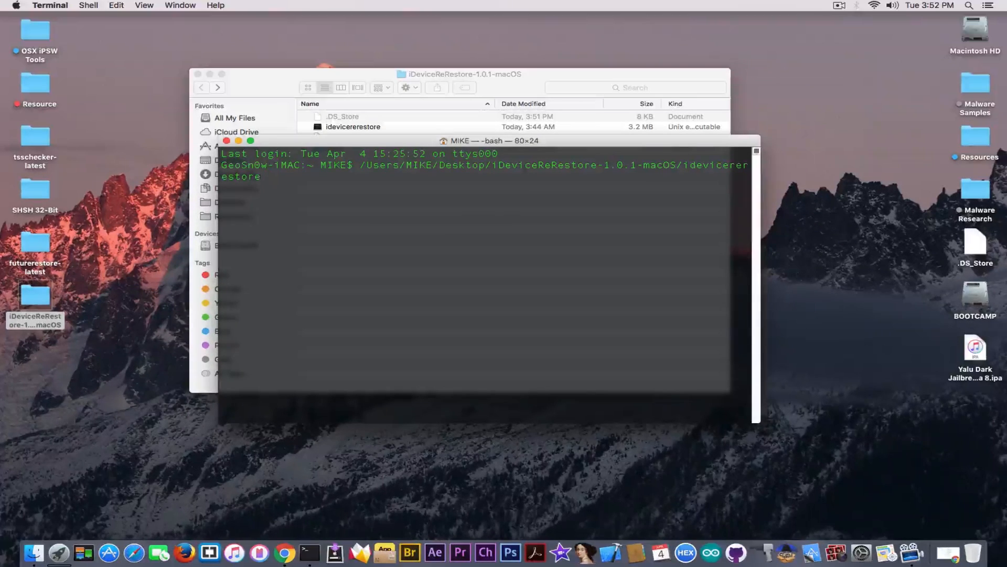
key(Return)
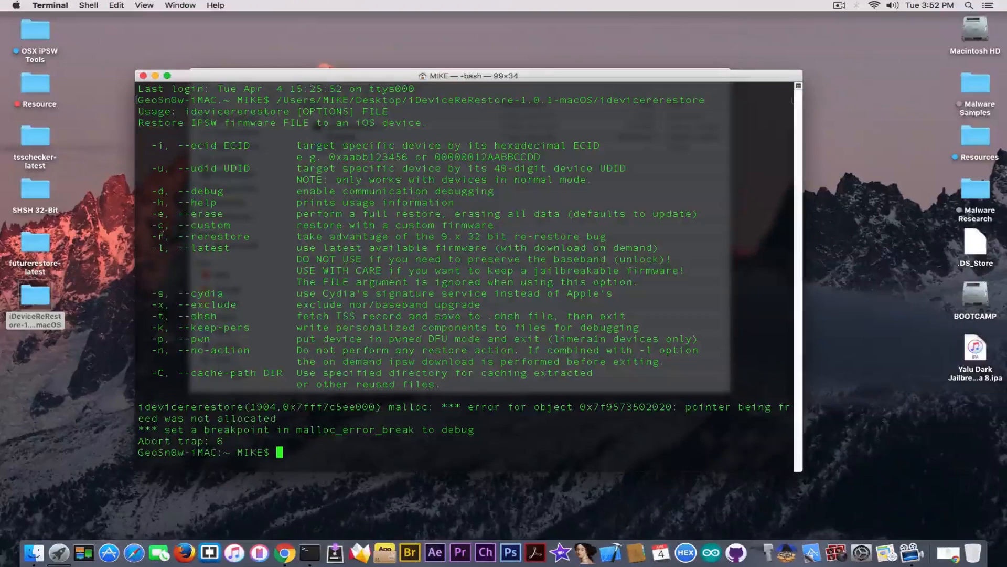
double_click(193, 237)
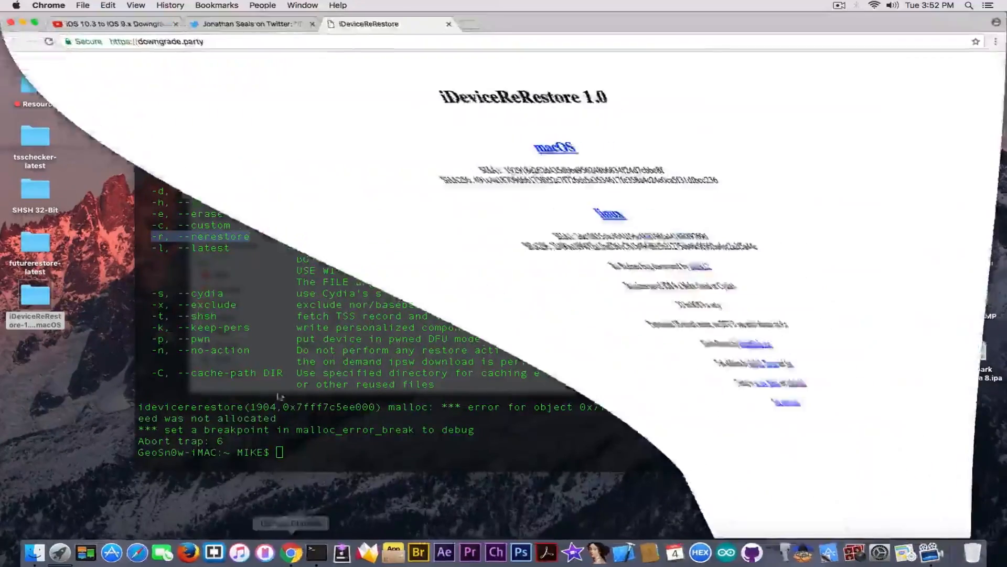
Switch to Chrome's downgrade.party iDeviceReRestore 1.0 download page.
click(109, 24)
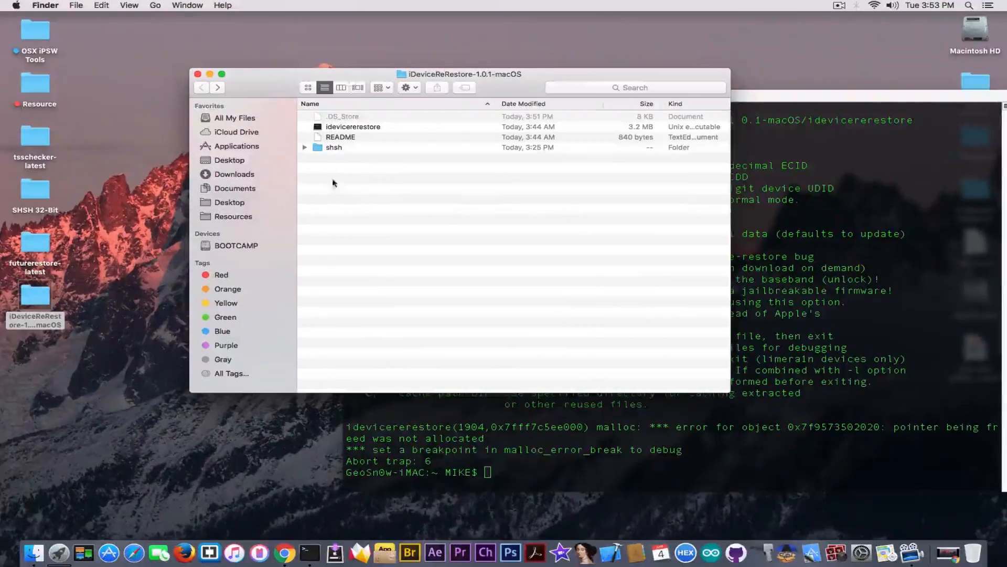
Open the shsh folder in Finder to show its single .shsh2 blob.
double_click(334, 147)
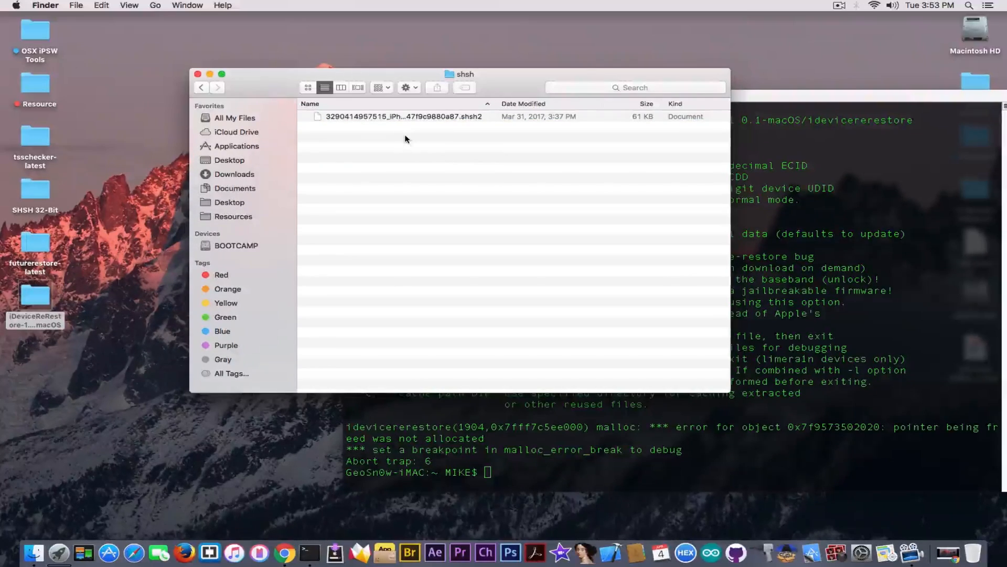
mouse_move(758, 170)
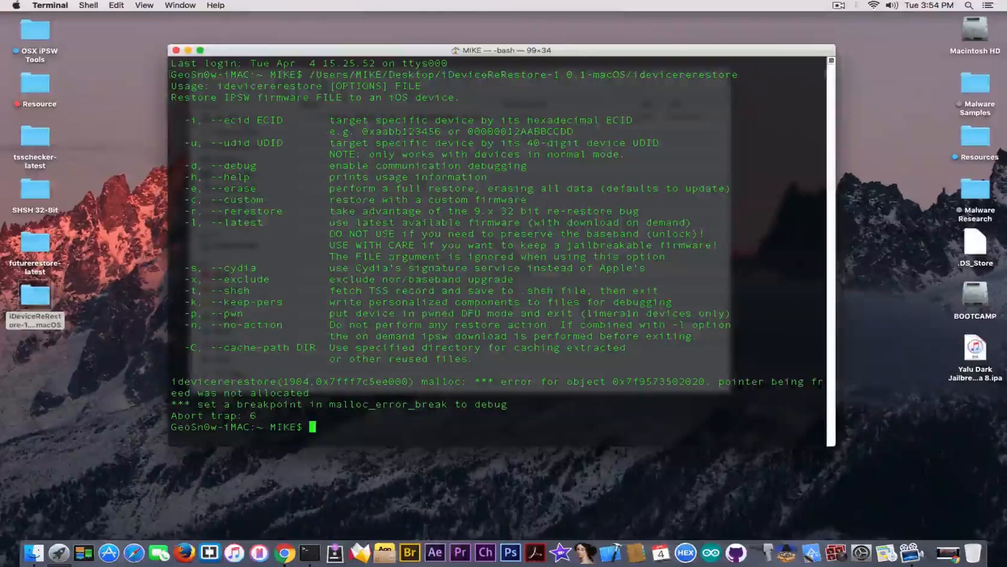
mouse_move(541, 411)
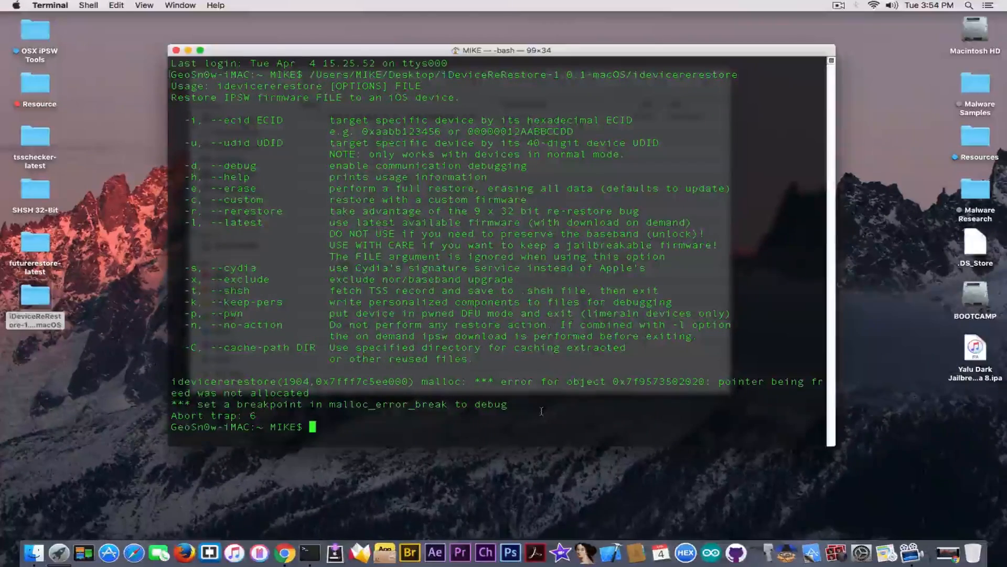
mouse_move(544, 403)
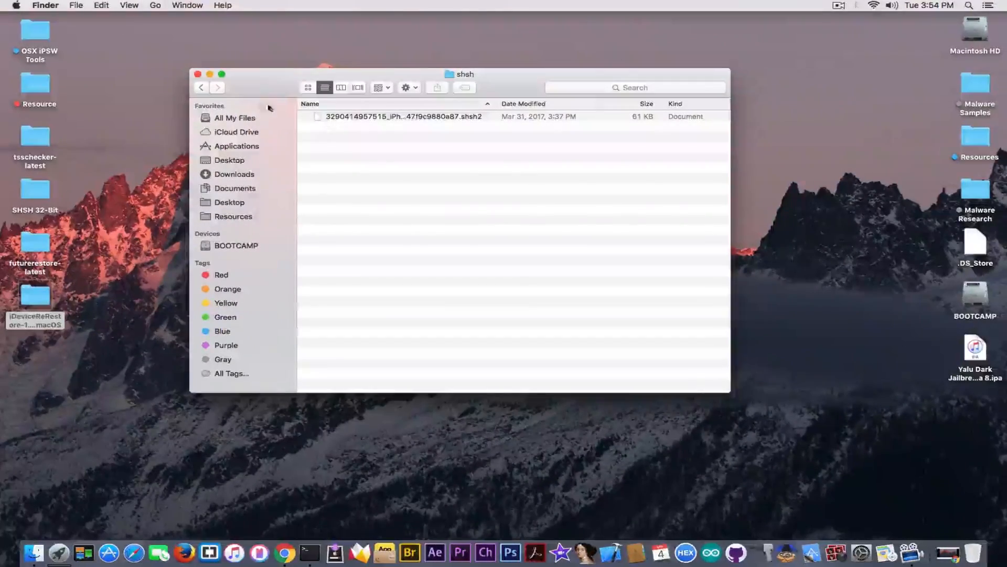
Bring Chrome forward on the downgrade.party iDeviceReRestore 1.0 download page.
click(197, 74)
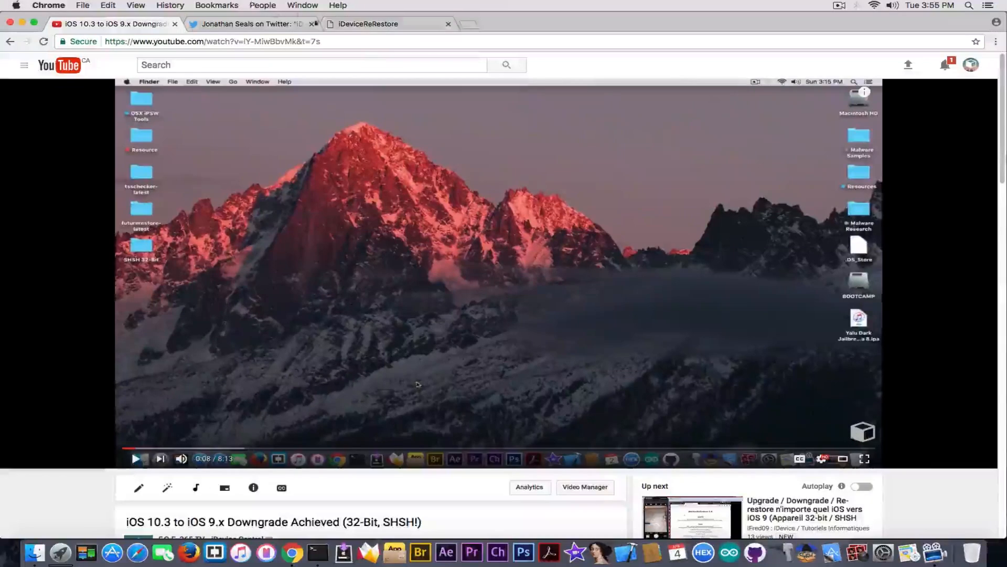
click(368, 23)
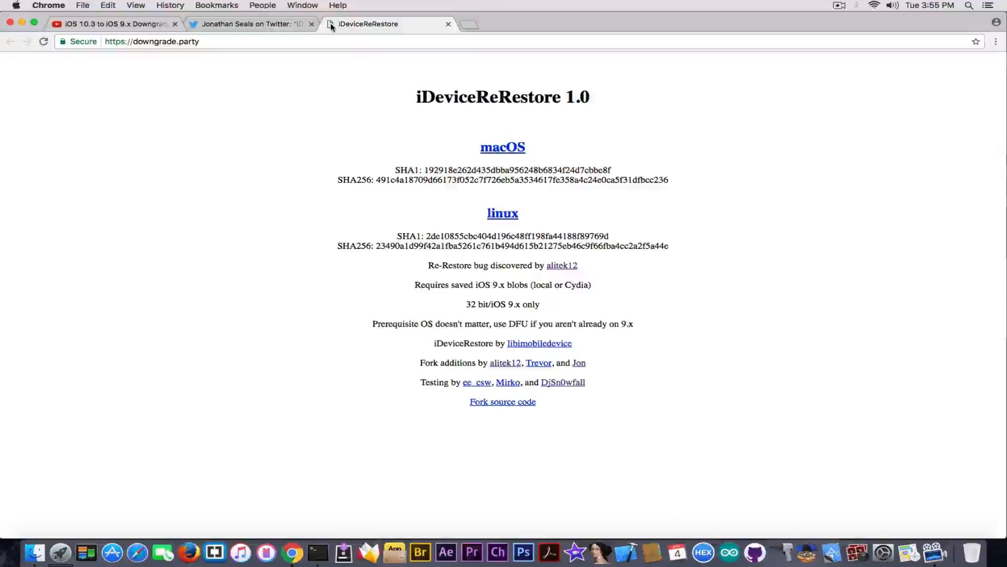
mouse_move(456, 420)
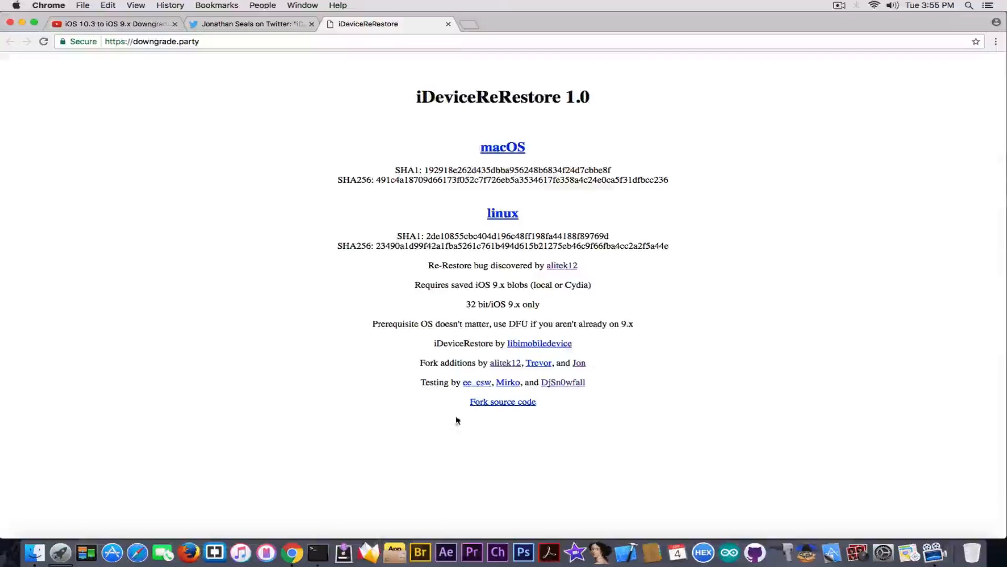
mouse_move(538, 363)
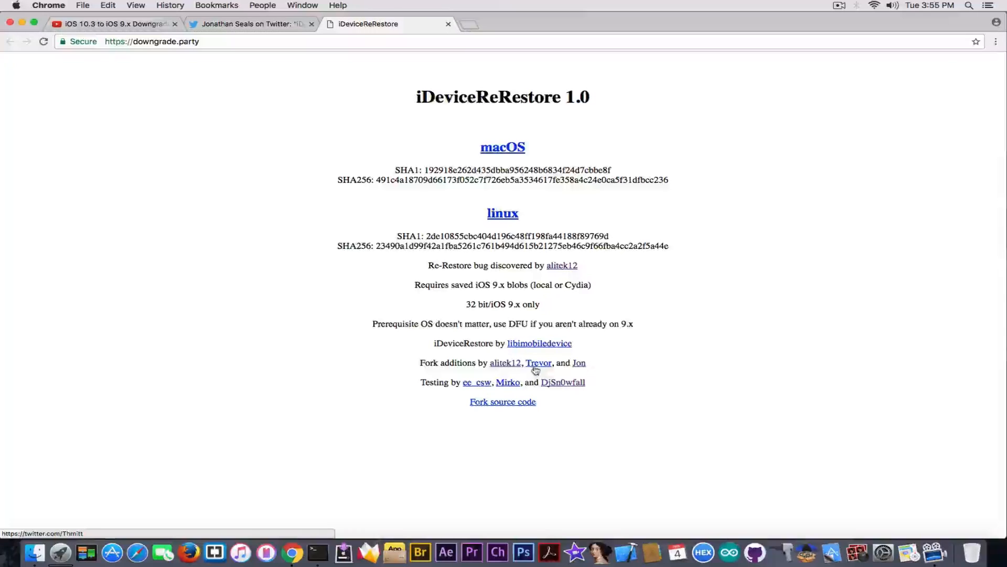
mouse_move(557, 353)
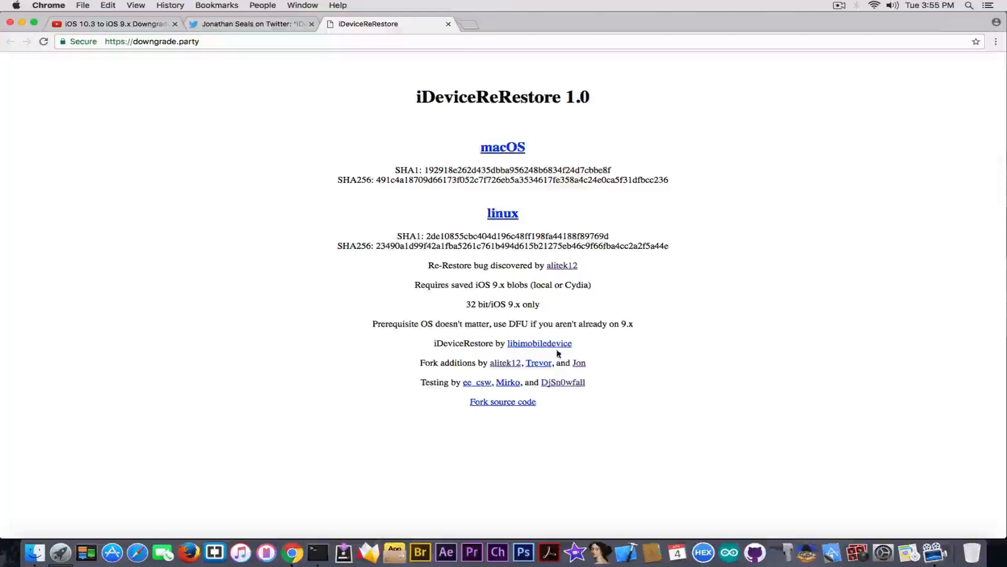